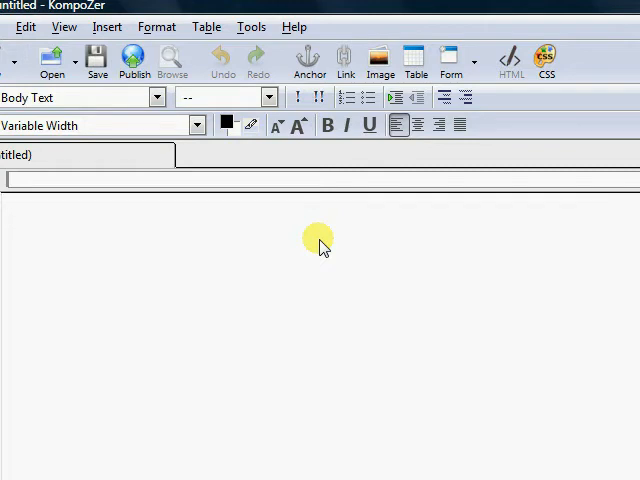
Open index.html from NewProject and bring up the 700 × 130 header image's properties.
left_click(10, 208)
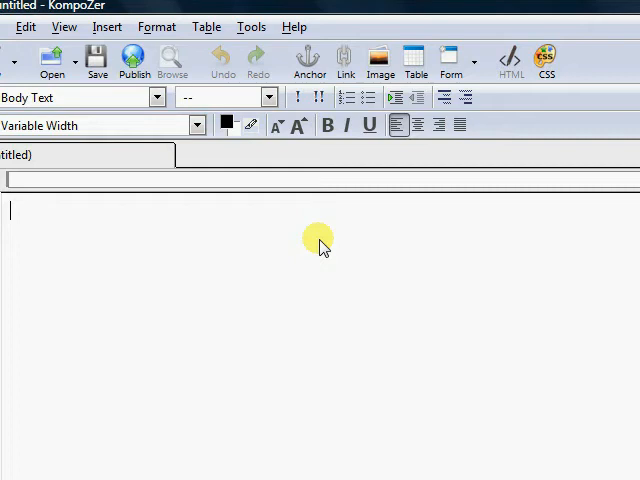
mouse_move(328, 250)
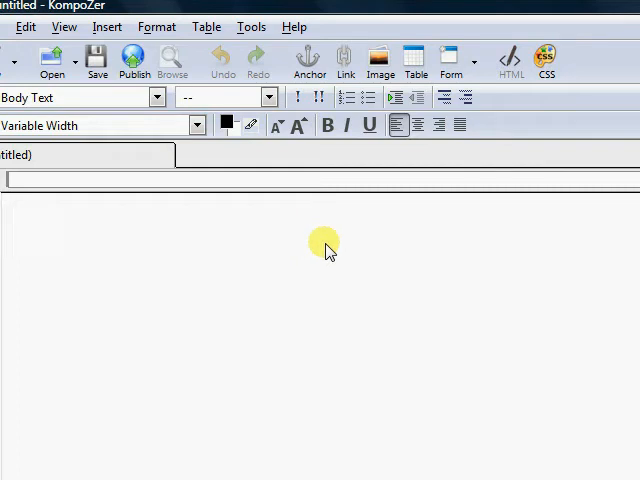
left_click(10, 210)
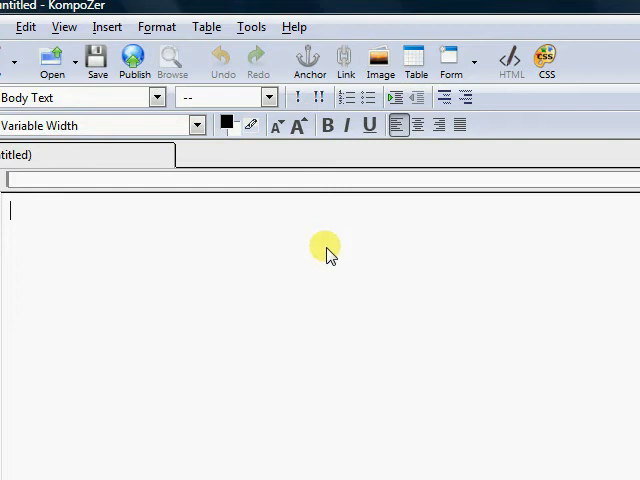
mouse_move(322, 284)
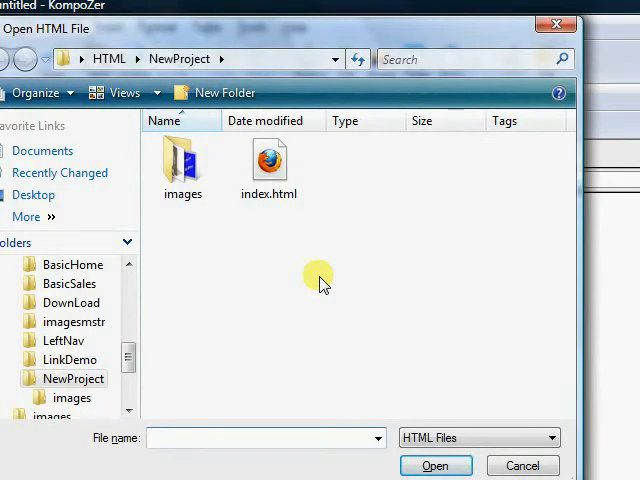
mouse_move(268, 164)
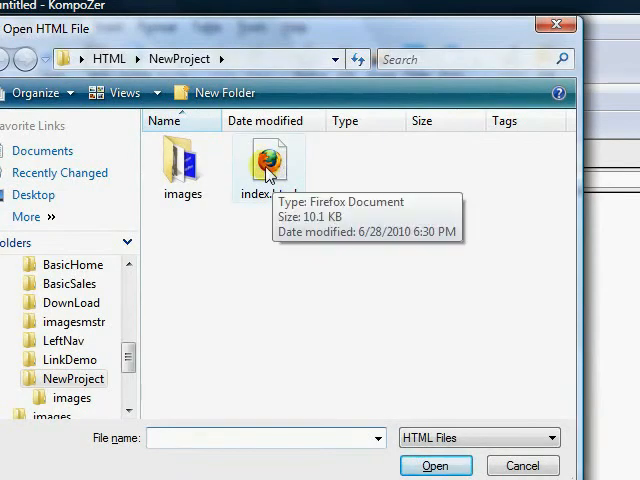
left_click(436, 464)
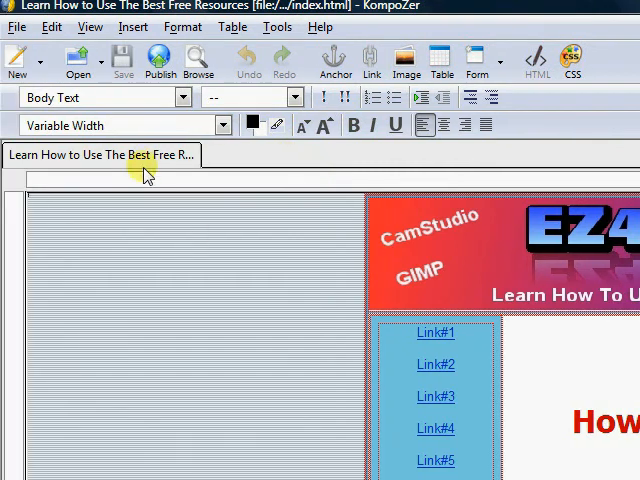
mouse_move(156, 160)
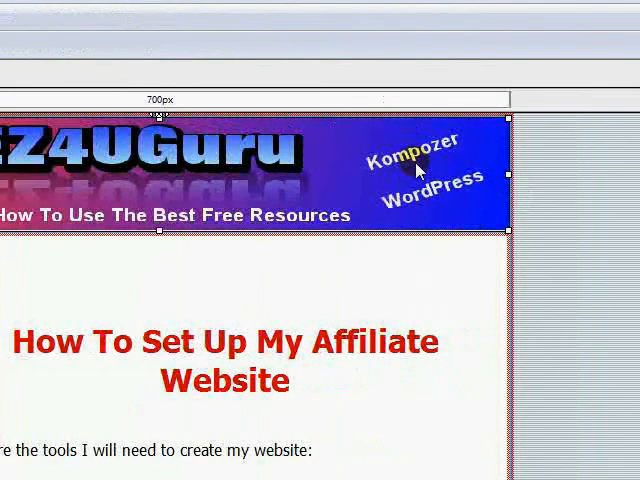
mouse_move(422, 172)
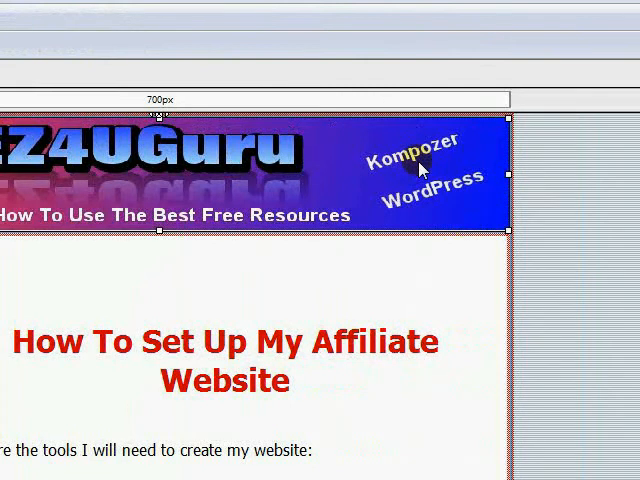
double_click(250, 176)
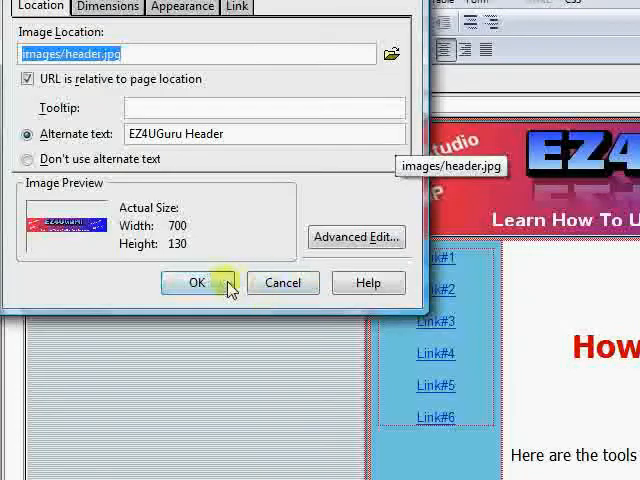
Insert an image with location images/hear.jpg and alternate text EZ4UGuru Header.
left_click(196, 282)
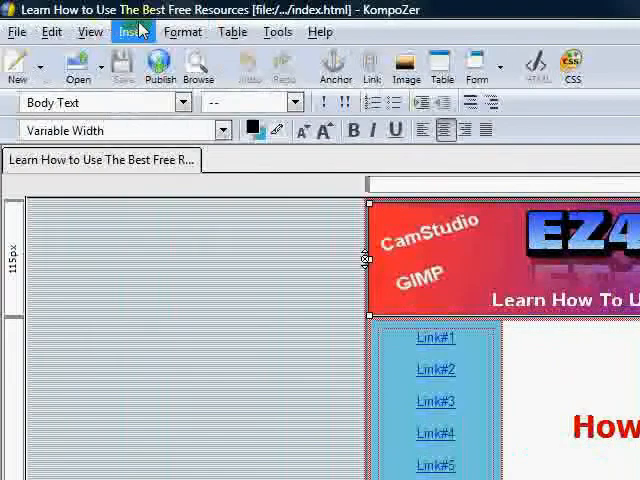
left_click(132, 32)
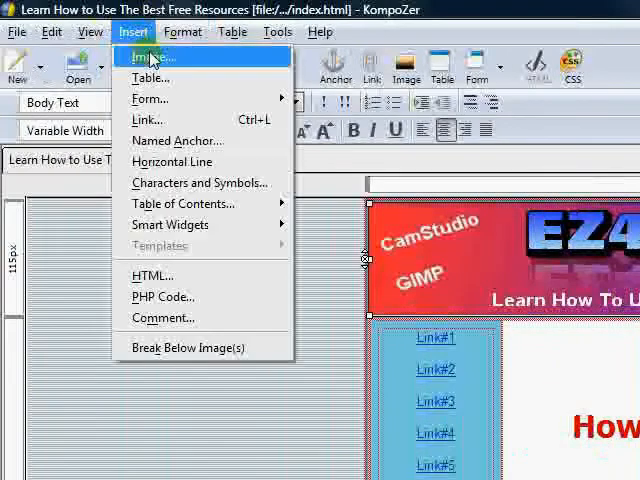
left_click(150, 56)
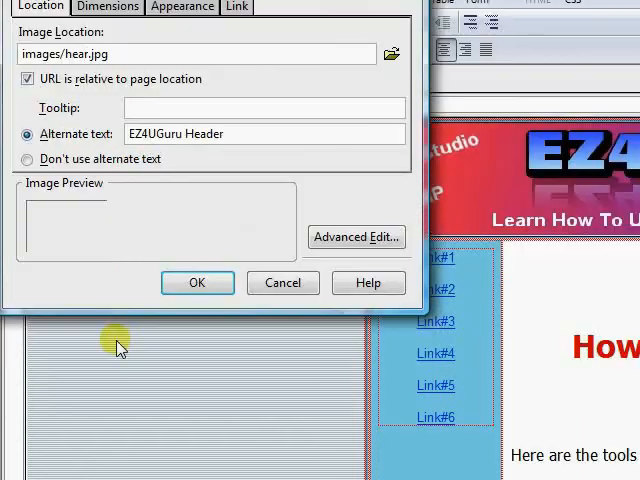
left_click(196, 284)
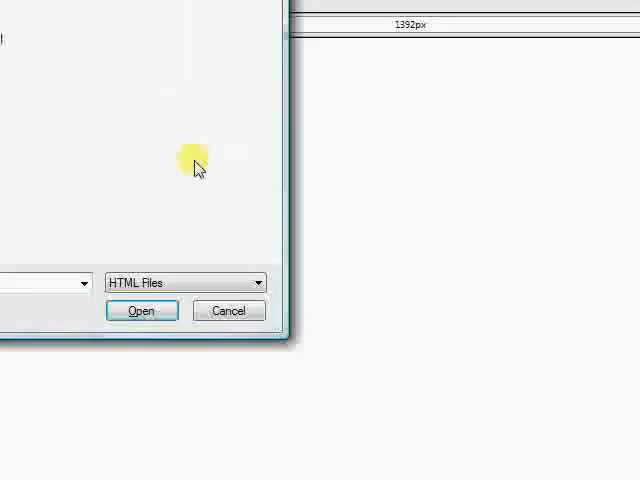
Confirm the insertion, leaving a broken image showing only EZ4UGuru Header alt text.
left_click(142, 310)
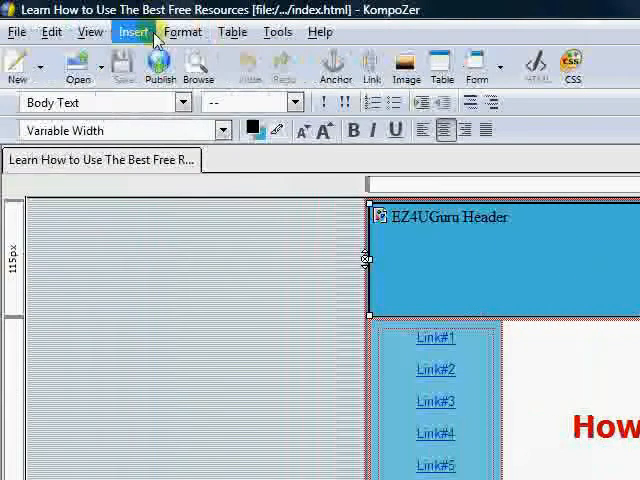
Insert the 750 × 130 beach picture from the images folder as the header image.
left_click(132, 32)
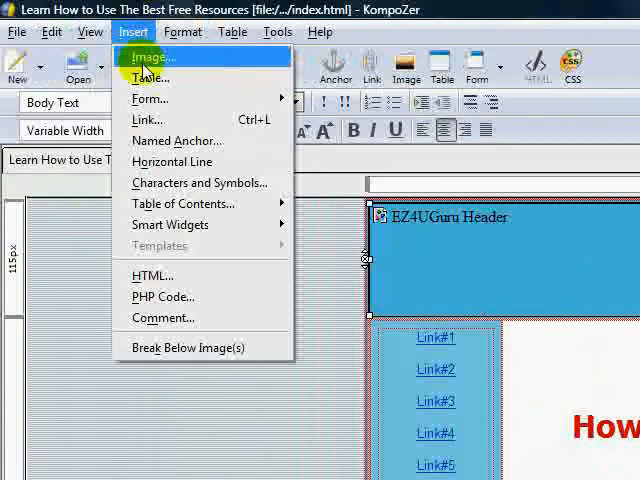
left_click(150, 56)
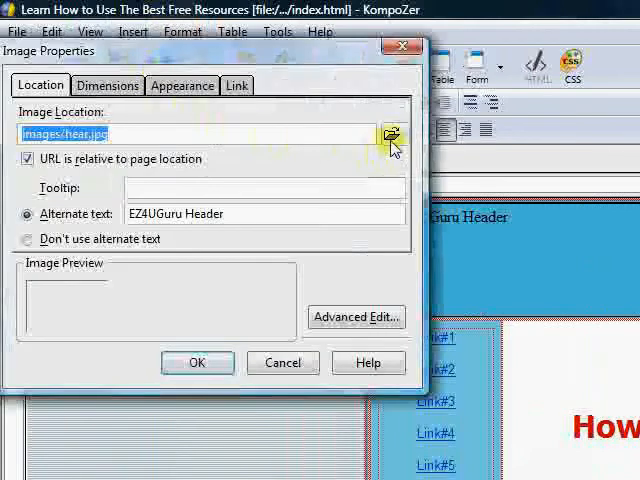
left_click(392, 132)
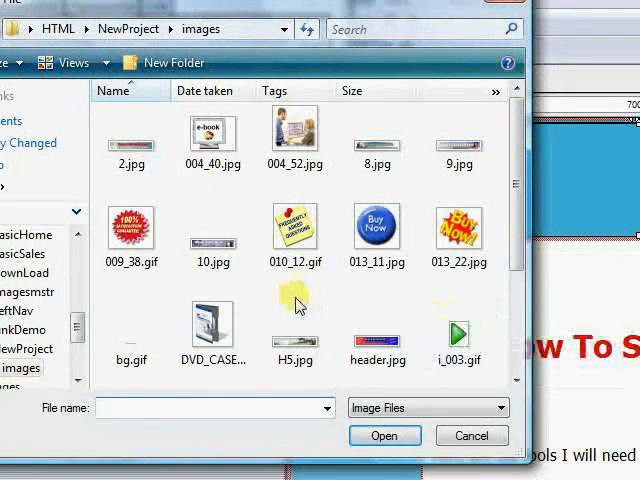
mouse_move(292, 304)
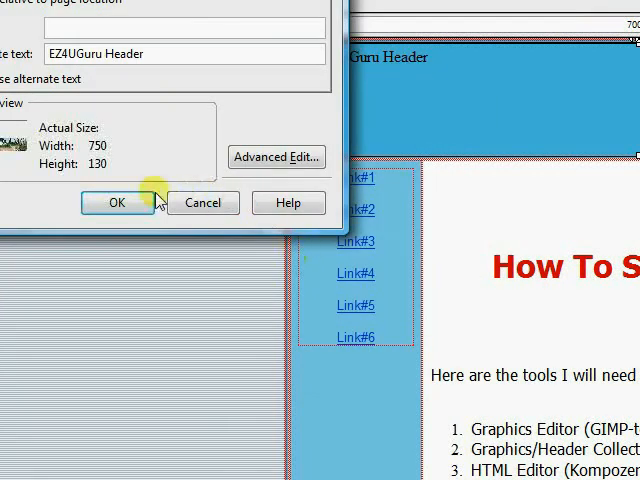
left_click(116, 202)
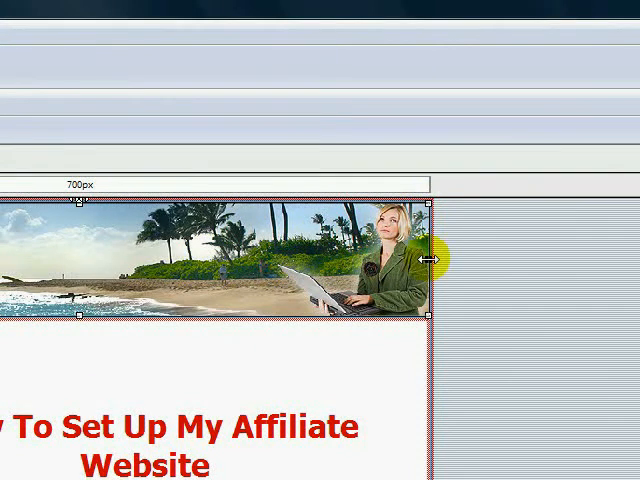
Drag the beach header image's resize handle to narrow it to about 548 pixels.
left_click_drag(436, 262, 400, 262)
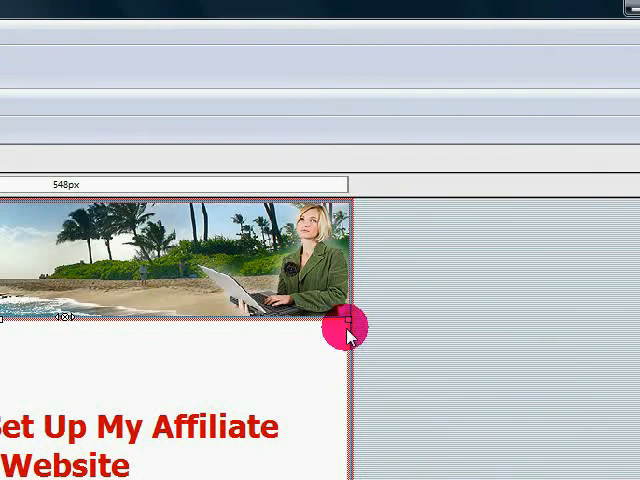
right_click(344, 324)
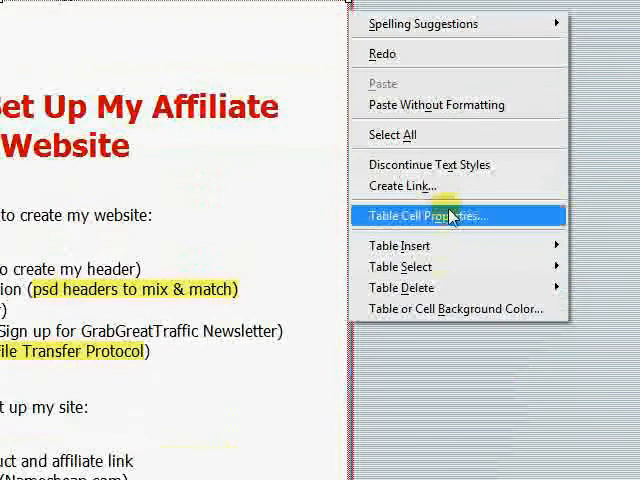
left_click(428, 216)
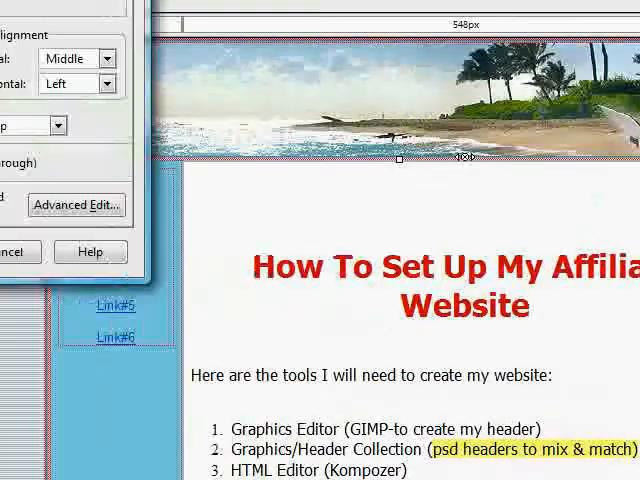
left_click(72, 84)
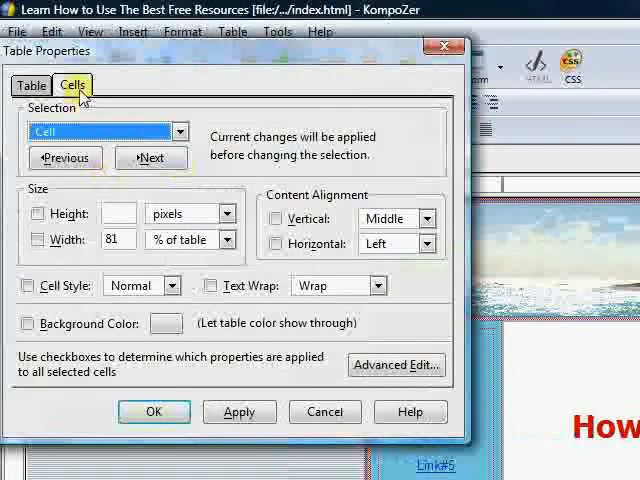
mouse_move(78, 92)
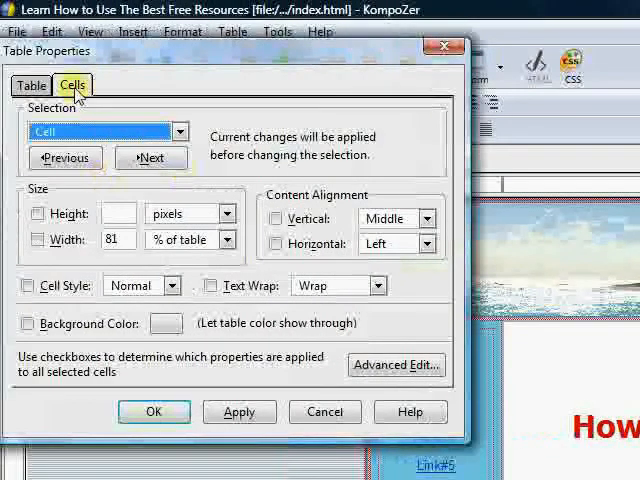
left_click(32, 84)
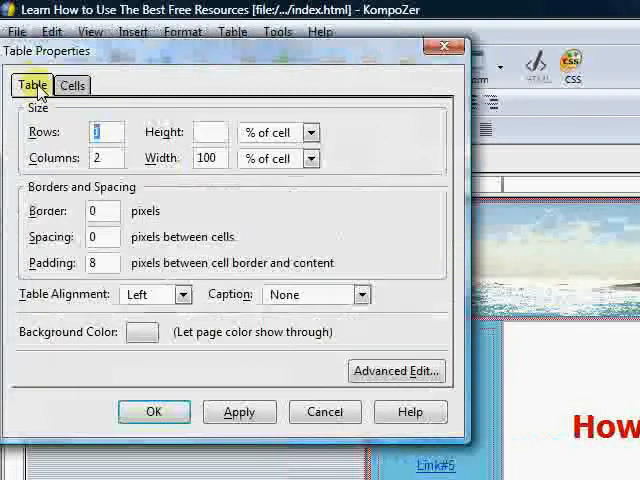
mouse_move(248, 184)
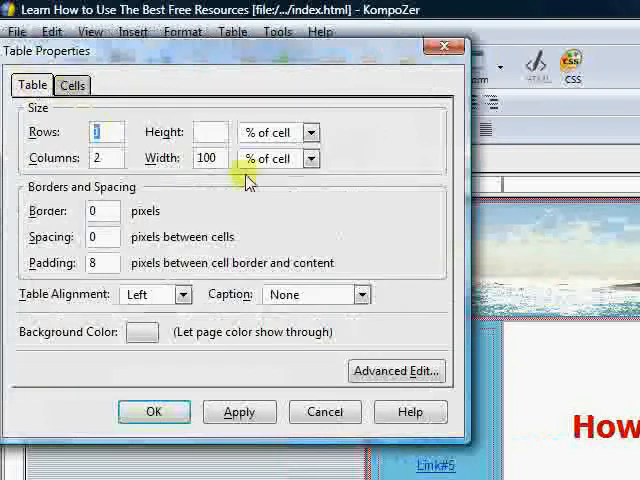
left_click(208, 158)
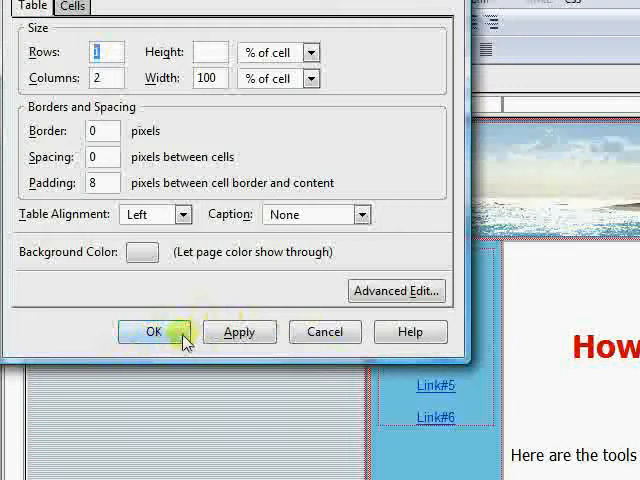
left_click(152, 332)
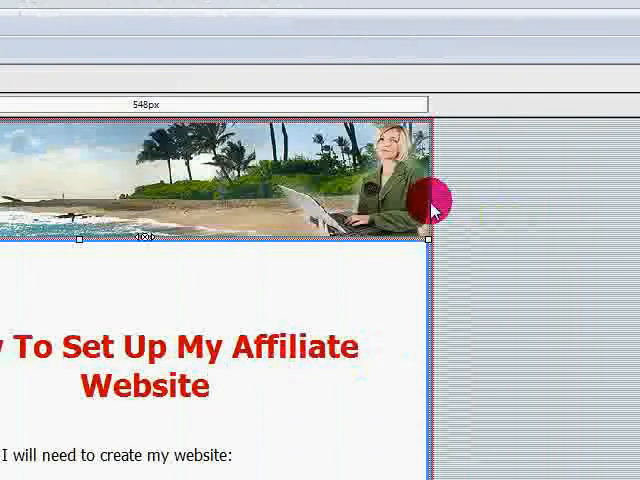
Set the header table's width to 750 pixels in Table Properties and apply it.
right_click(430, 200)
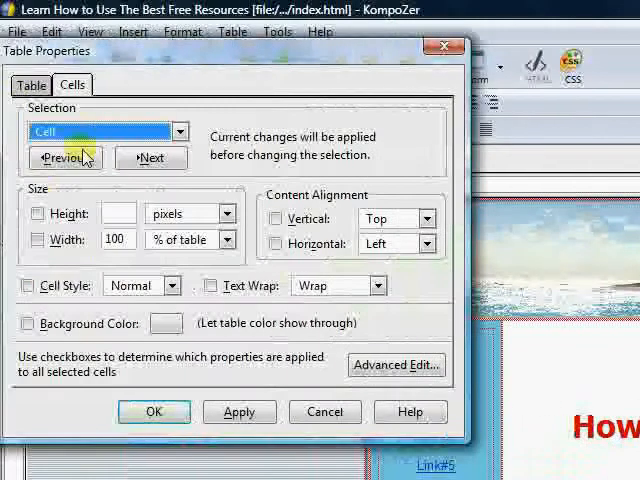
left_click(32, 84)
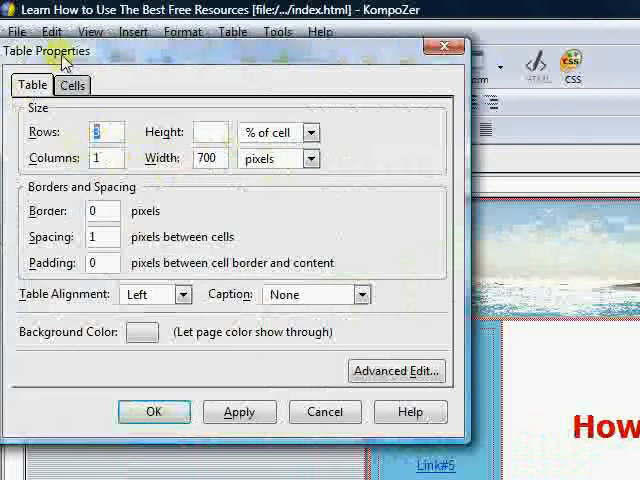
left_click(210, 158)
type("750")
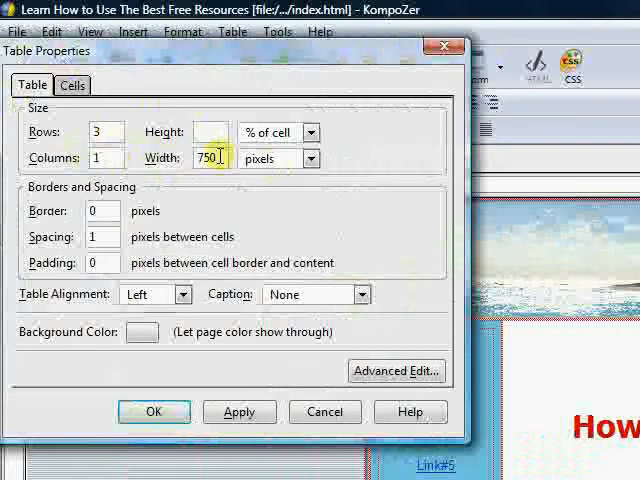
left_click(240, 332)
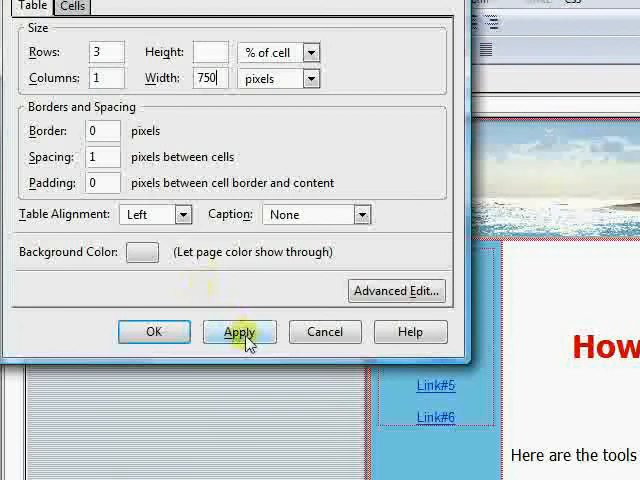
left_click(240, 332)
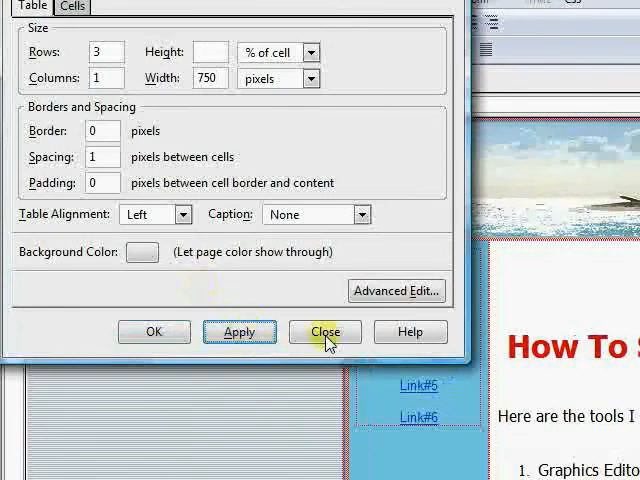
Close Table Properties and dismiss the missing alternate text warning on the image.
left_click(324, 332)
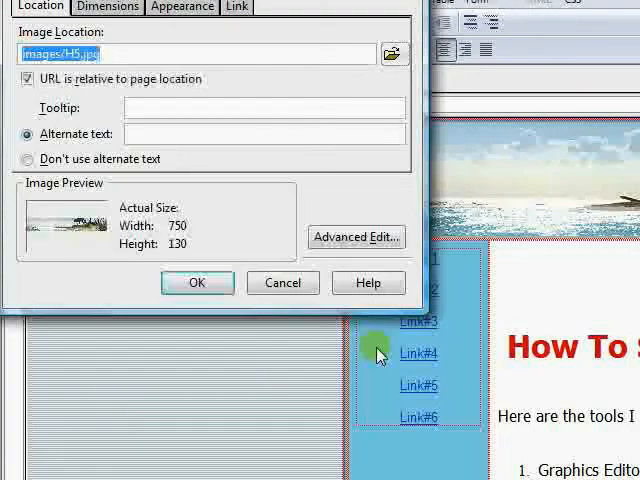
left_click(196, 282)
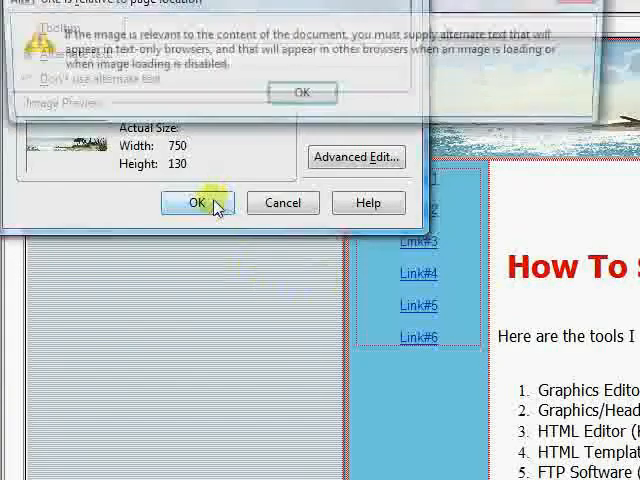
left_click(196, 200)
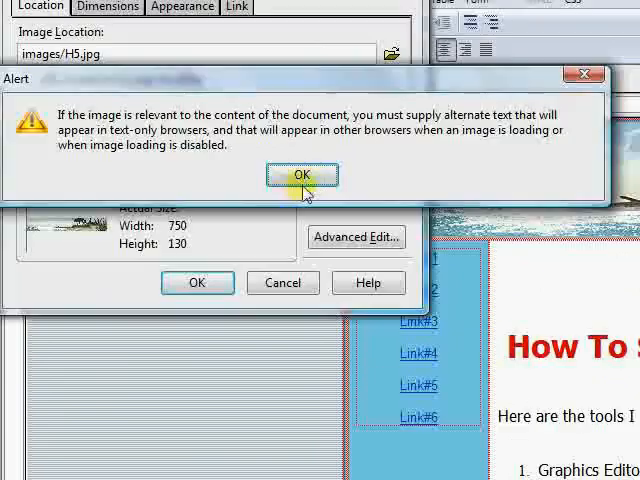
left_click(304, 174)
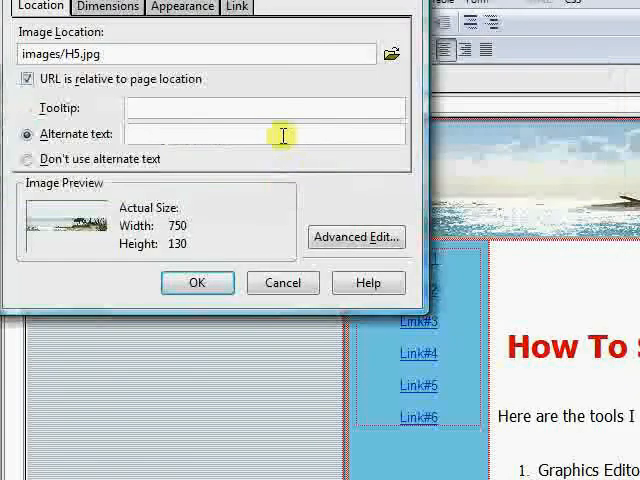
mouse_move(280, 136)
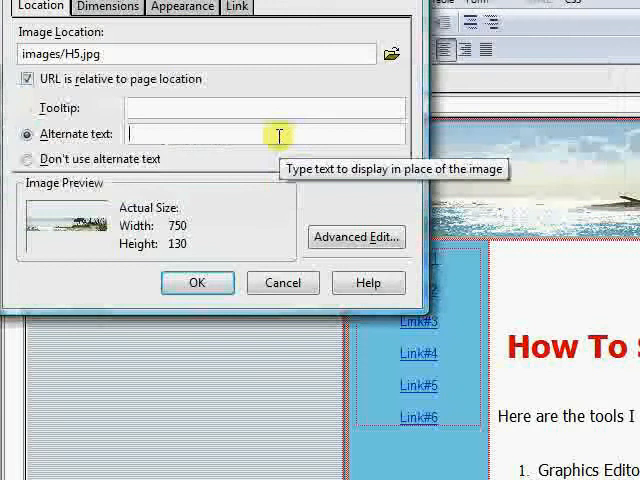
Enter EZ4UGuru Header as the beach image's alternate text.
type("EZ4")
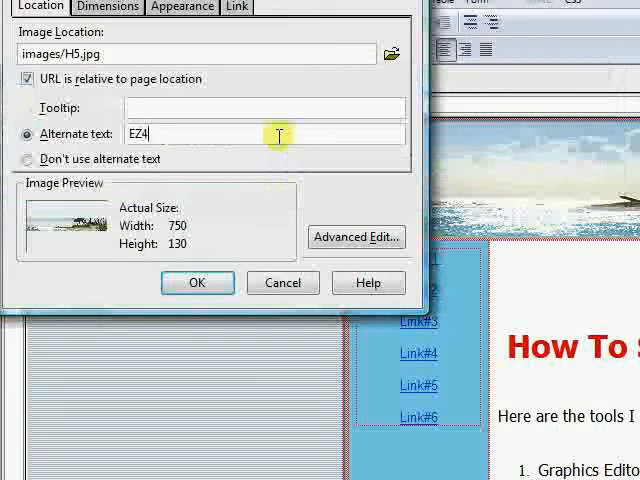
type("U")
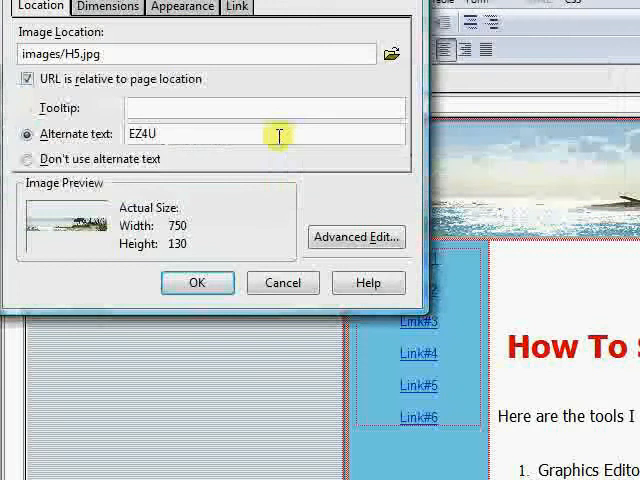
type("Guru He")
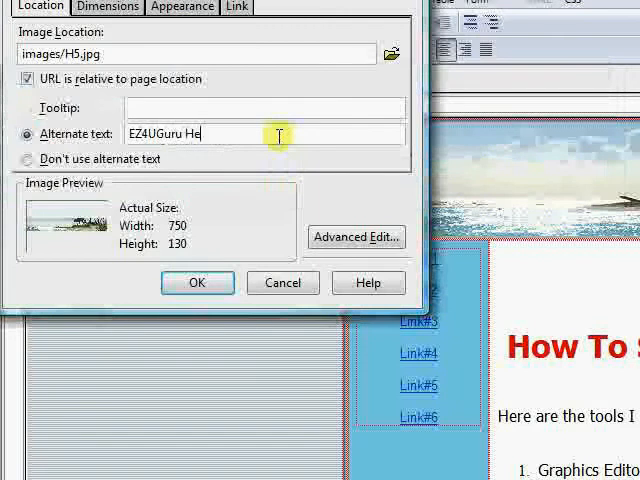
type("ader")
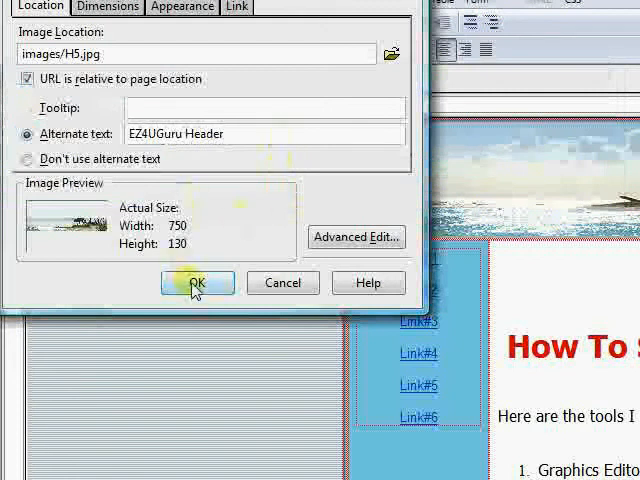
Confirm the alternate text, close the page and reopen index.html from NewProject.
left_click(196, 282)
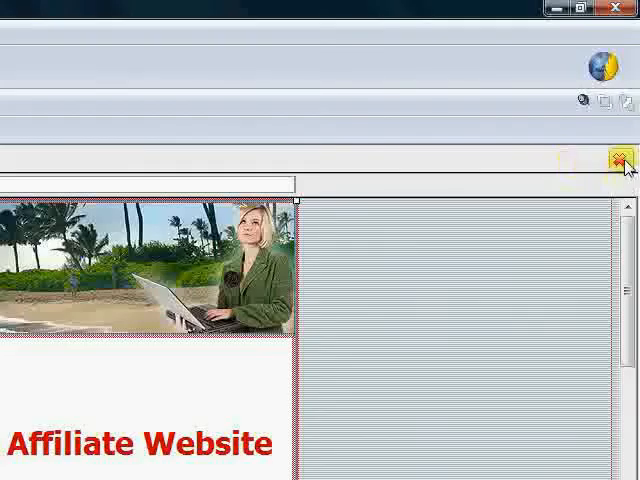
left_click(616, 158)
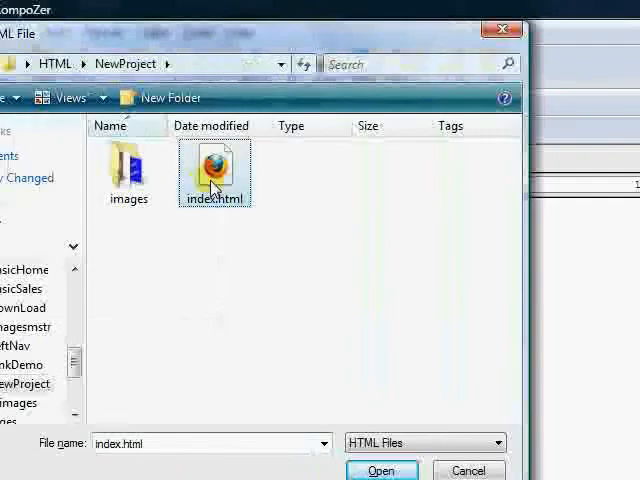
left_click(380, 470)
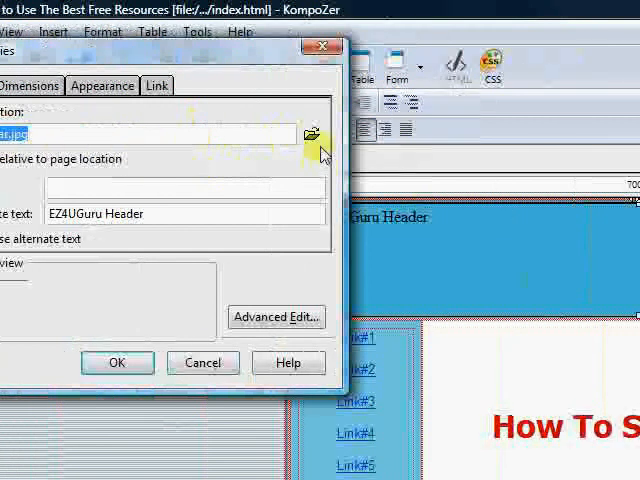
Replace the header picture with images/header.jpg, the 700 × 130 EZ4UGuru banner.
left_click(312, 134)
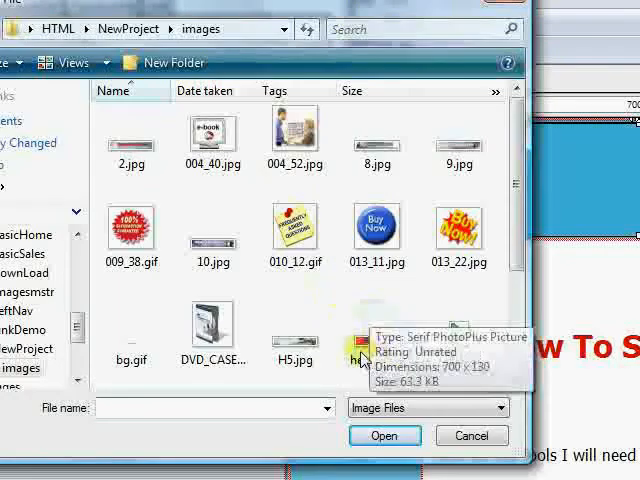
left_click(384, 436)
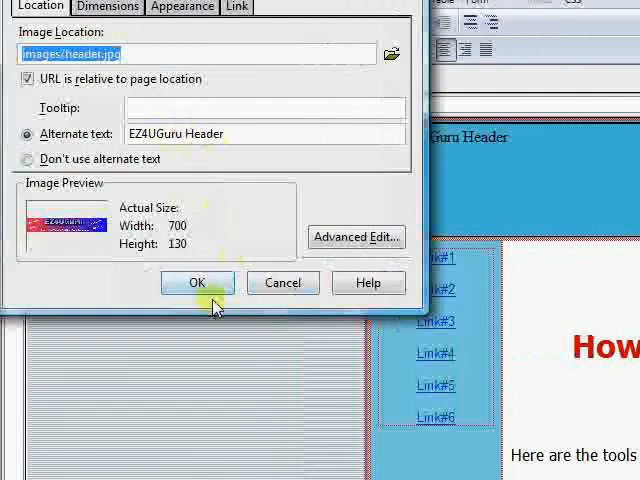
left_click(196, 282)
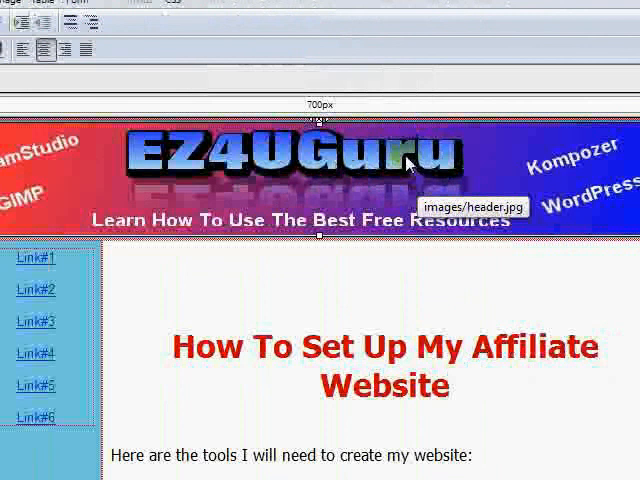
mouse_move(412, 158)
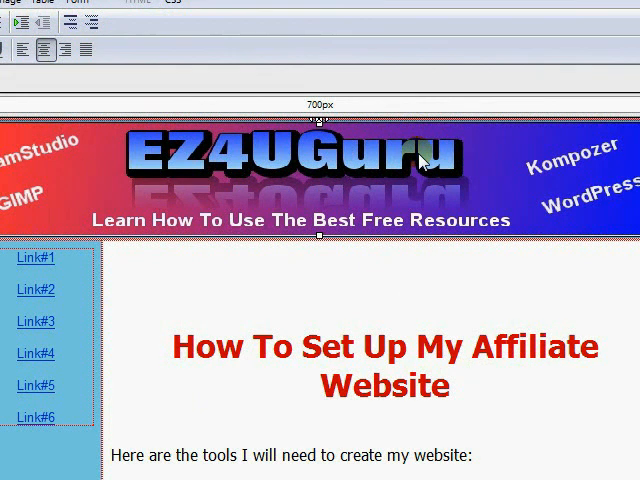
mouse_move(420, 160)
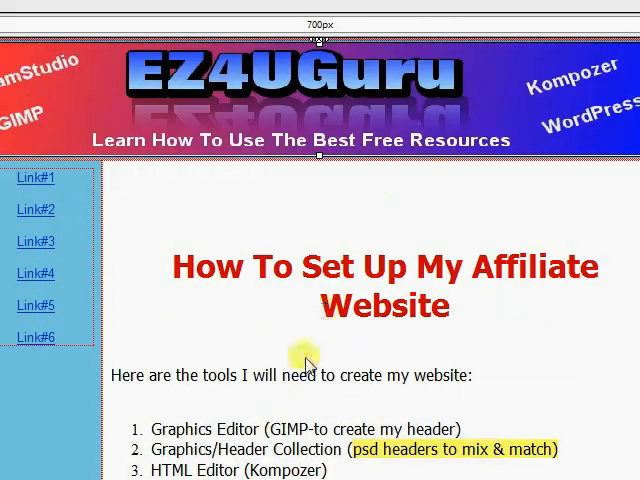
scroll("down", 3)
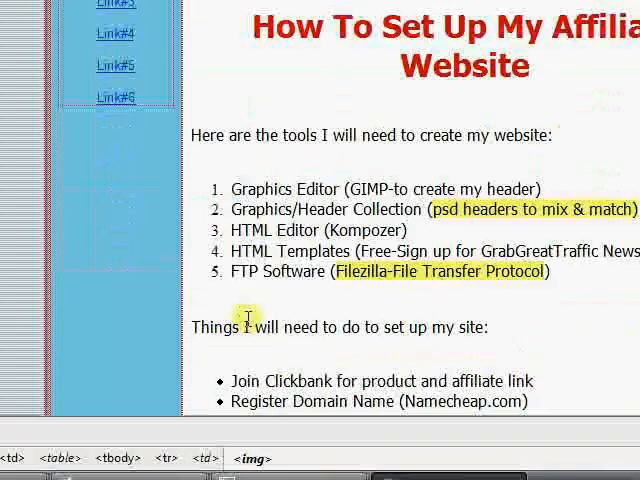